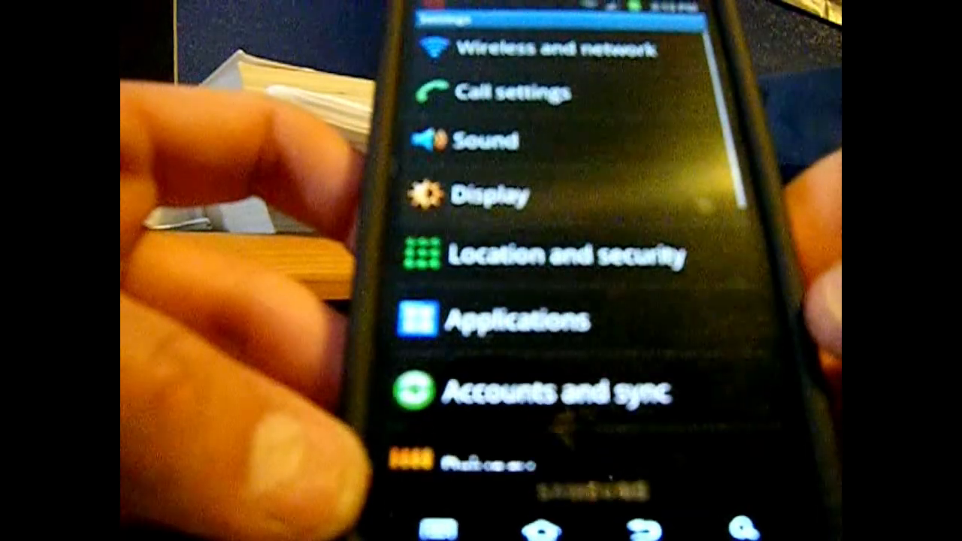
scroll(down, 3)
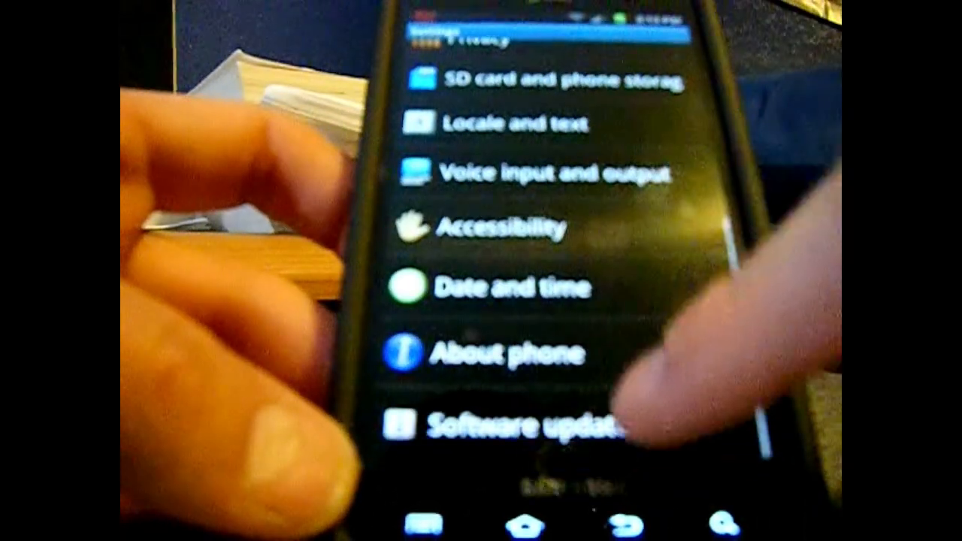